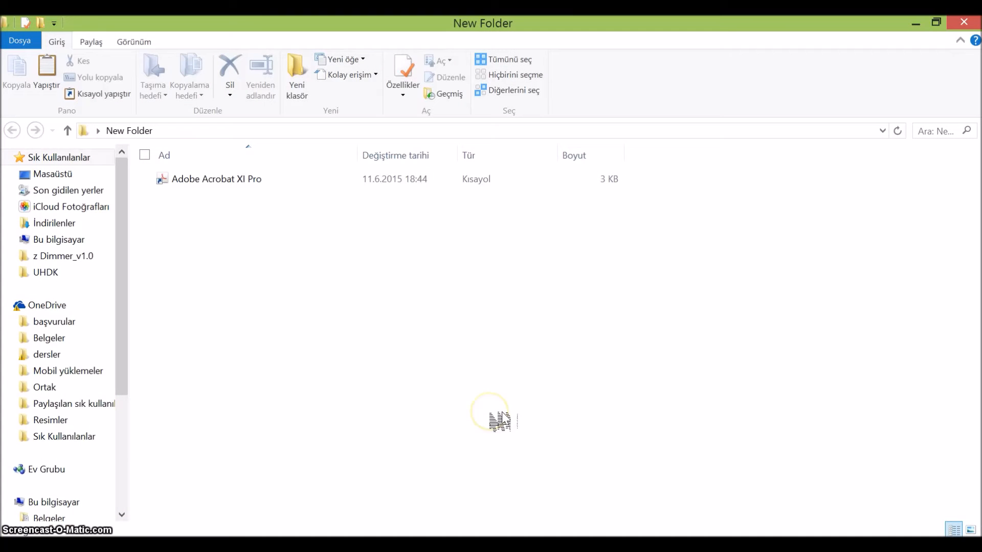
mouse_move(262, 278)
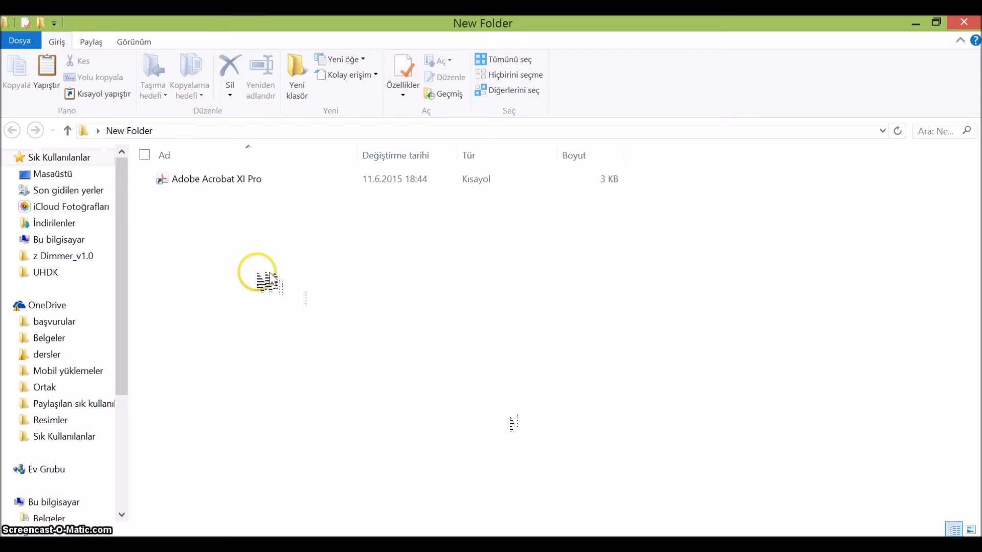
mouse_move(329, 233)
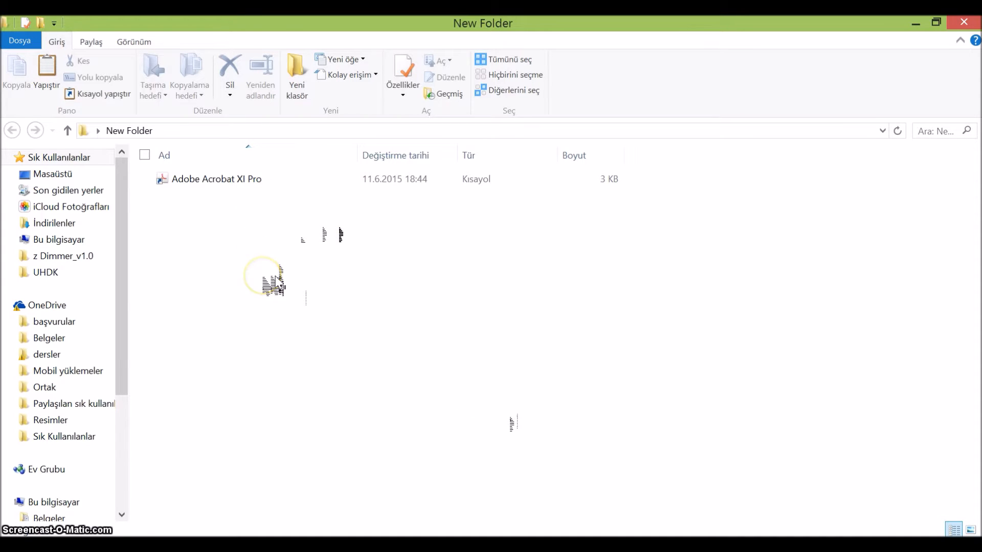
Select the Adobe Acrobat XI Pro shortcut and bring up its context menu to run as administrator
left_click(215, 178)
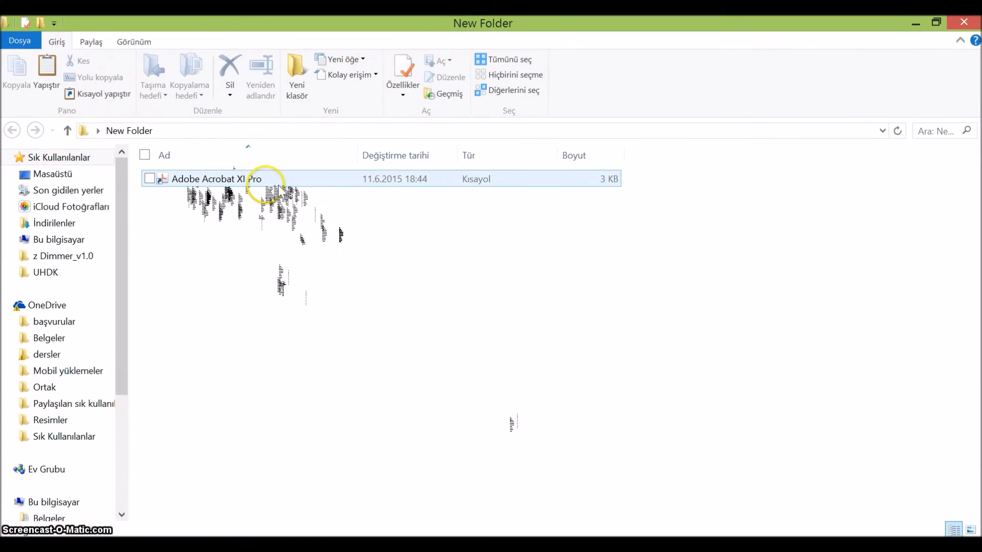
right_click(216, 178)
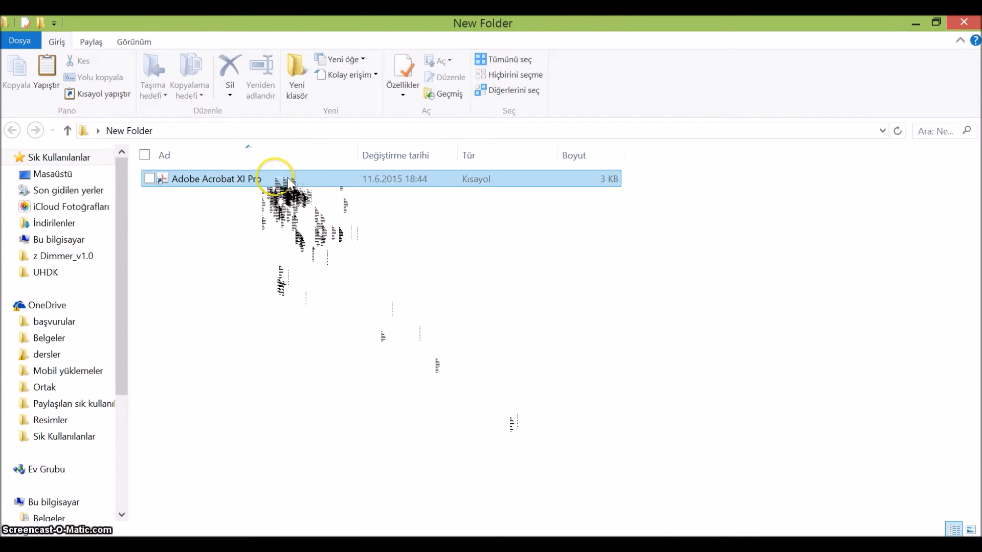
right_click(216, 179)
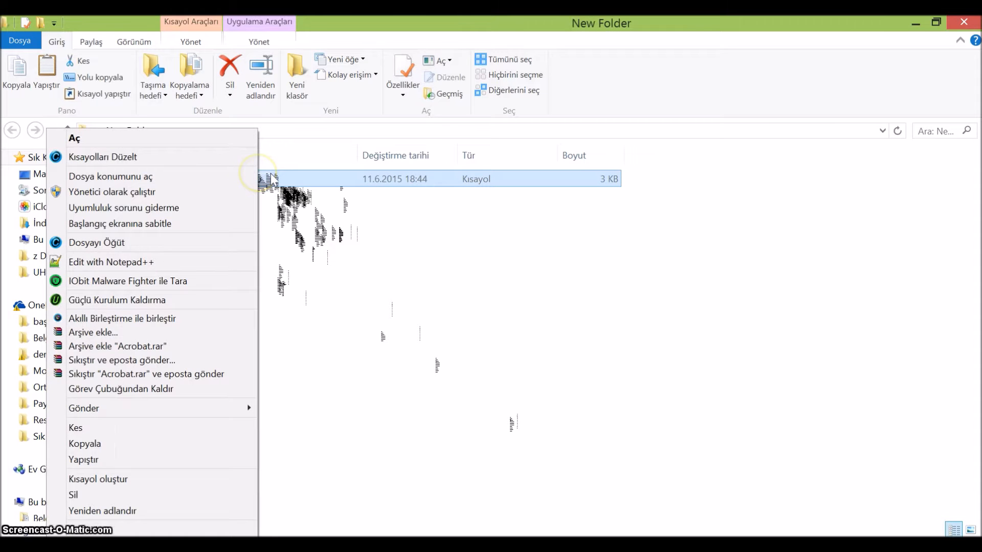
mouse_move(141, 191)
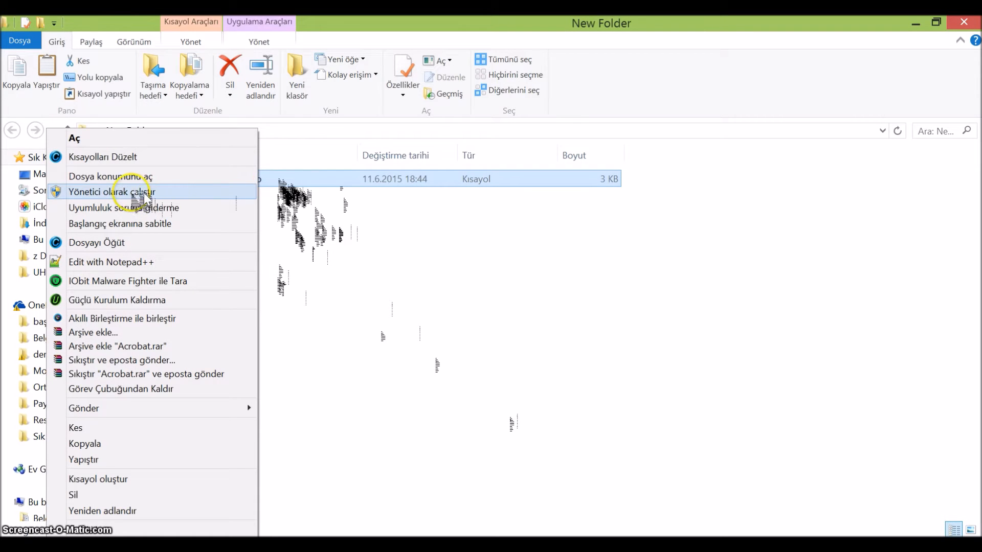
mouse_move(91, 191)
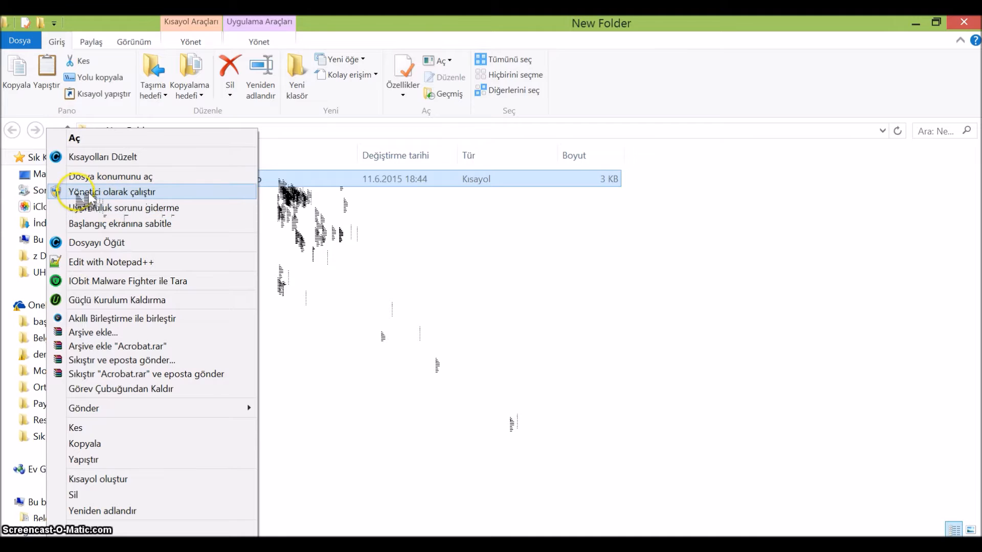
mouse_move(188, 195)
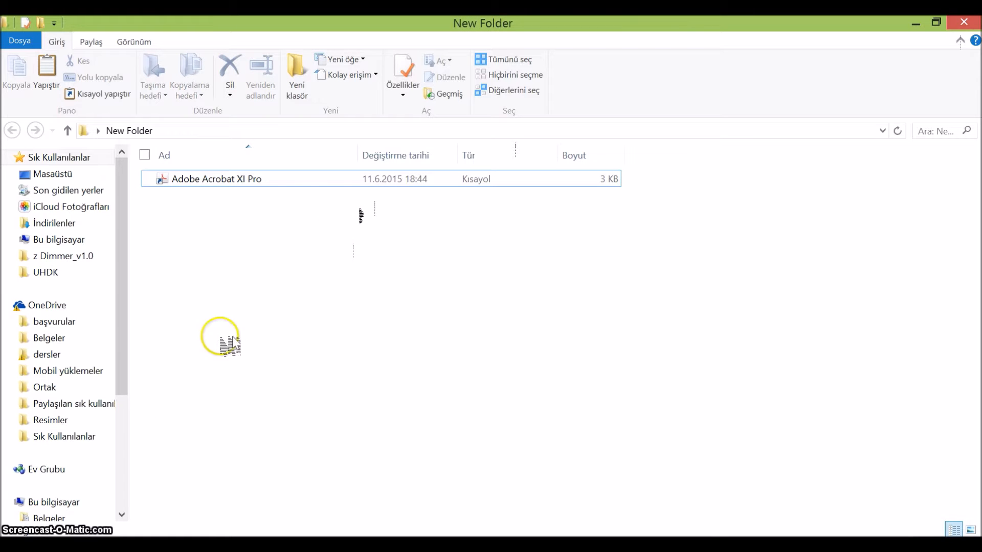
mouse_move(184, 413)
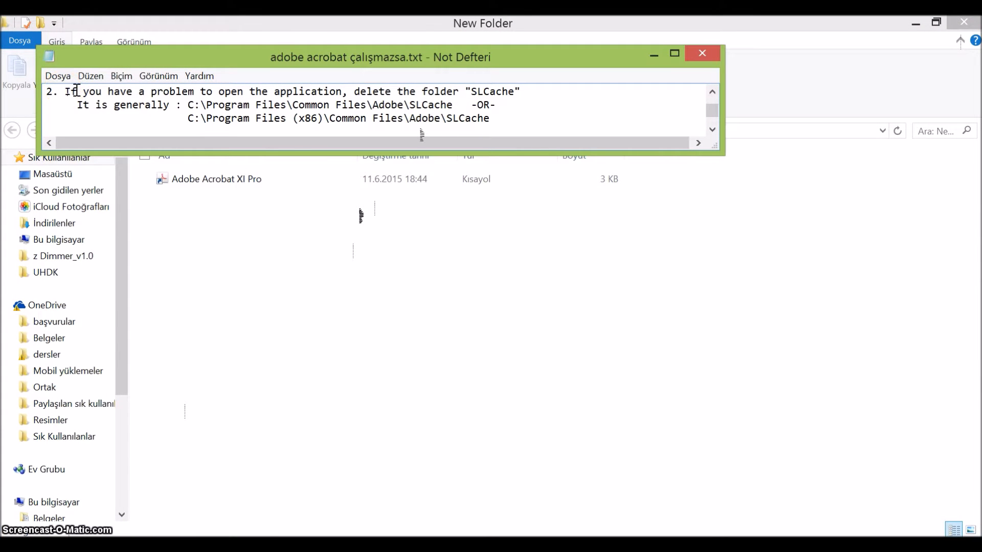
mouse_move(676, 119)
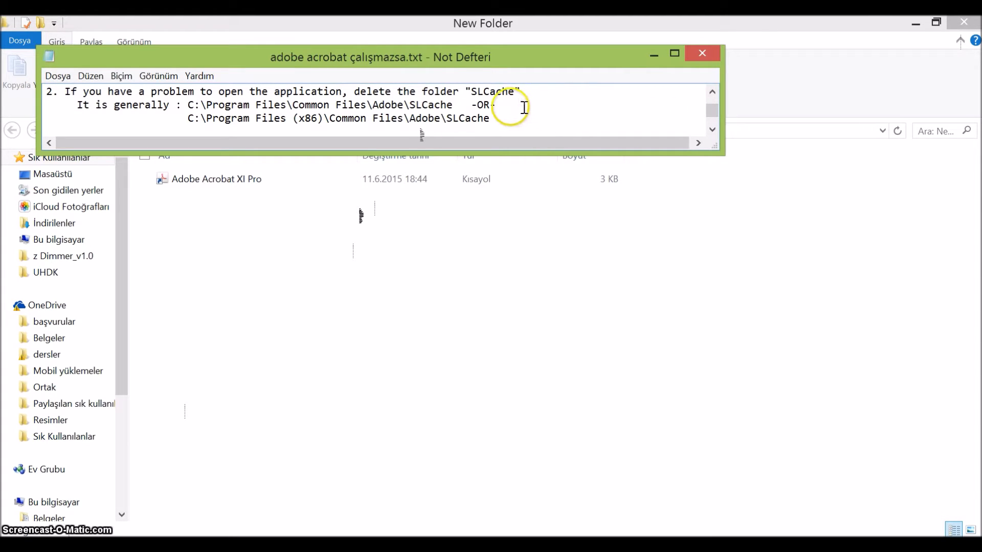
mouse_move(497, 92)
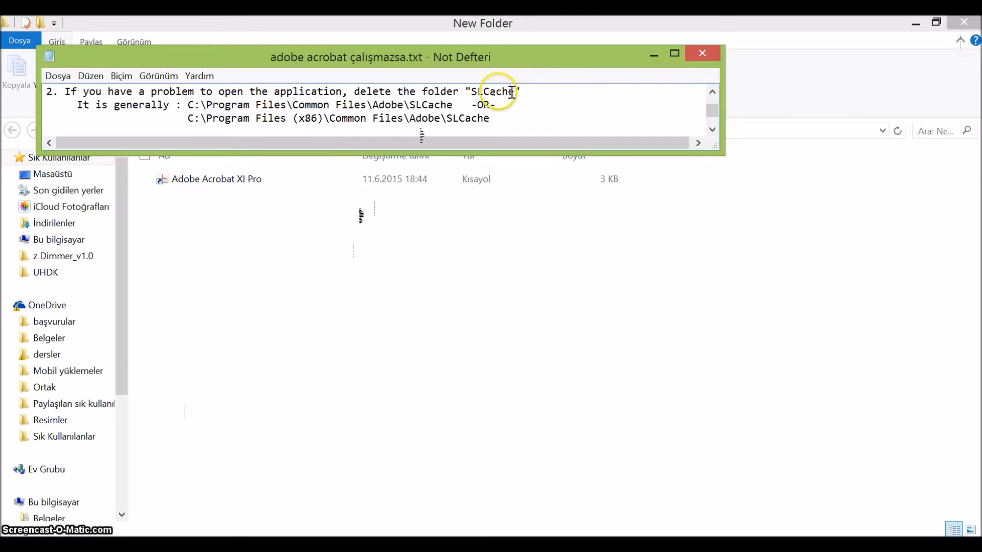
mouse_move(249, 100)
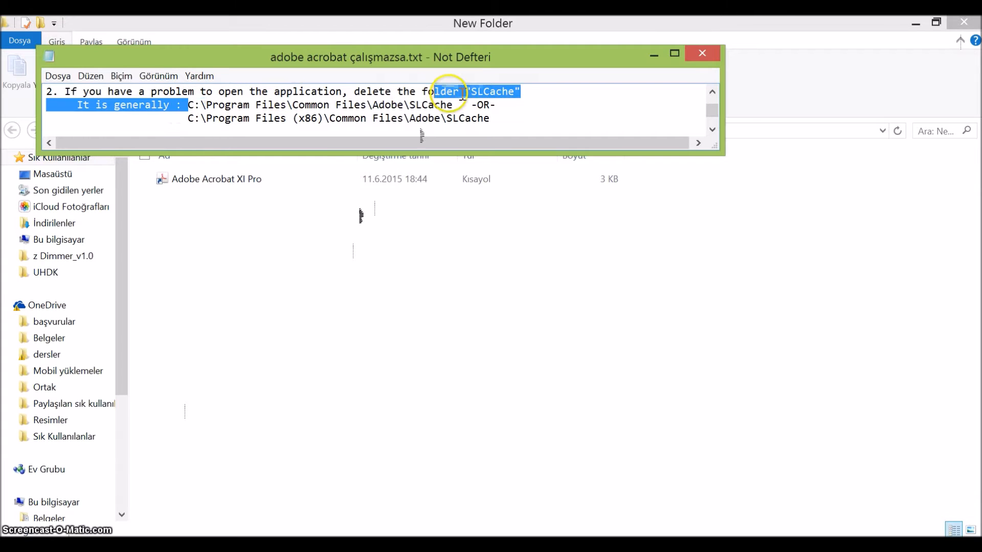
Read the SLCache folder paths in the 'adobe acrobat çalışmazsa.txt' note
left_click(491, 118)
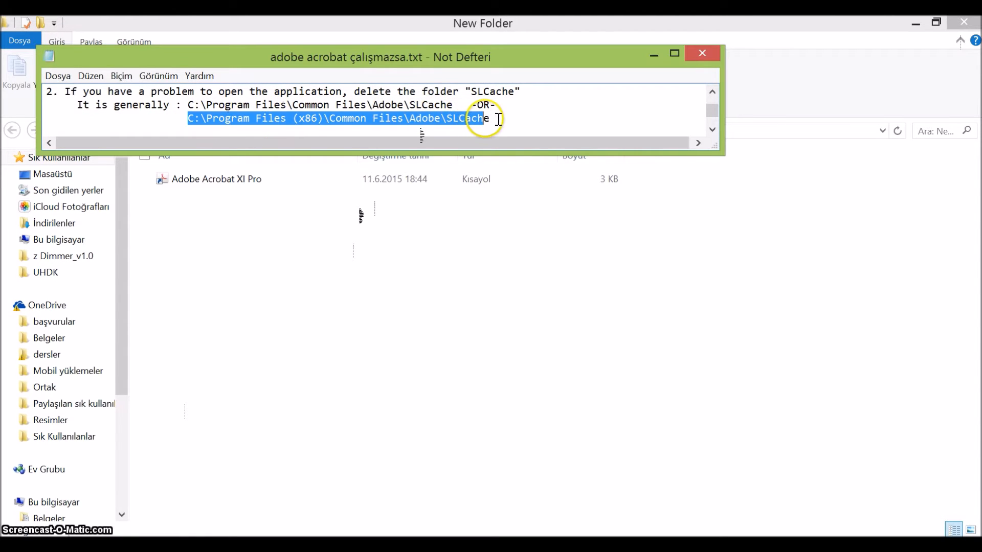
left_click(485, 118)
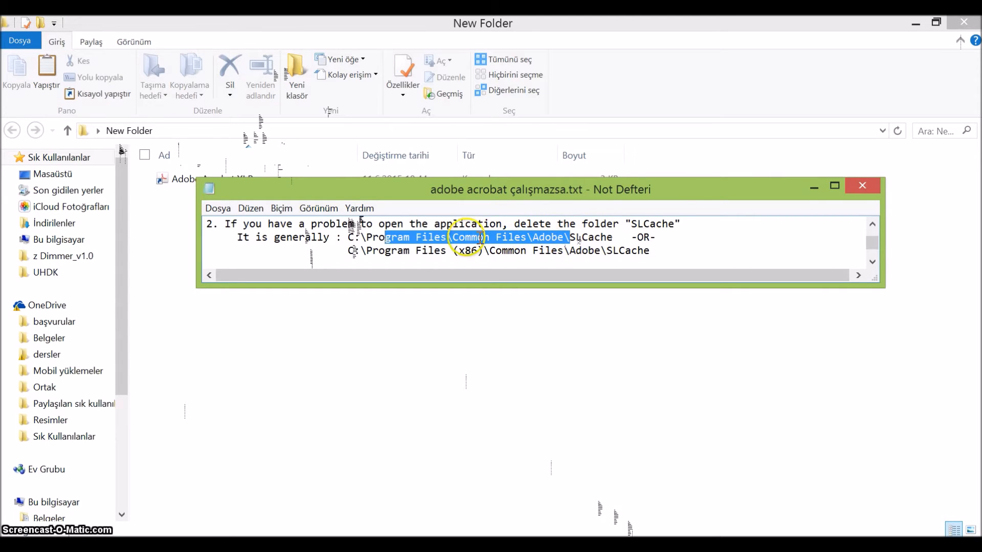
Go to C:\Program Files (x86)\Common Files\Adobe and open the Acrobat folder
left_click(352, 251)
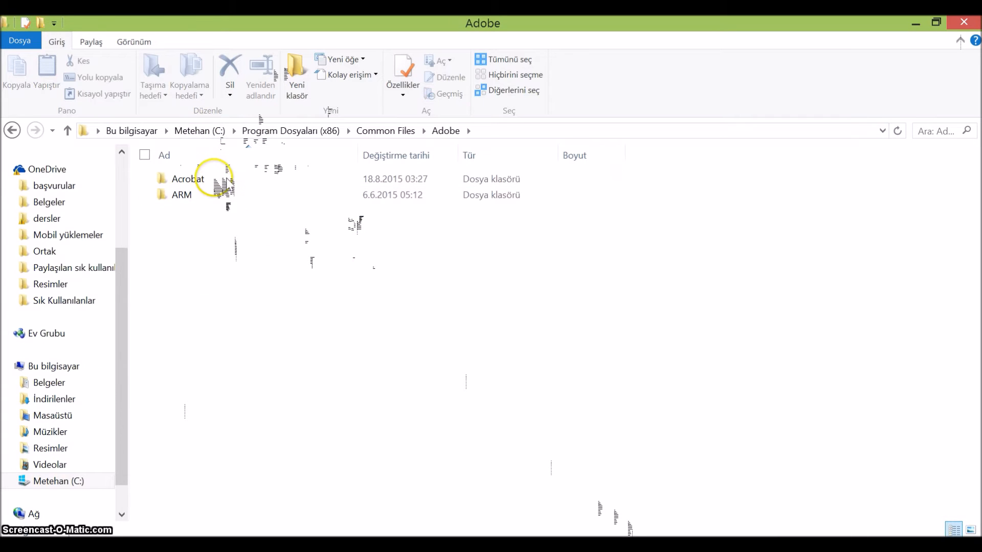
double_click(187, 179)
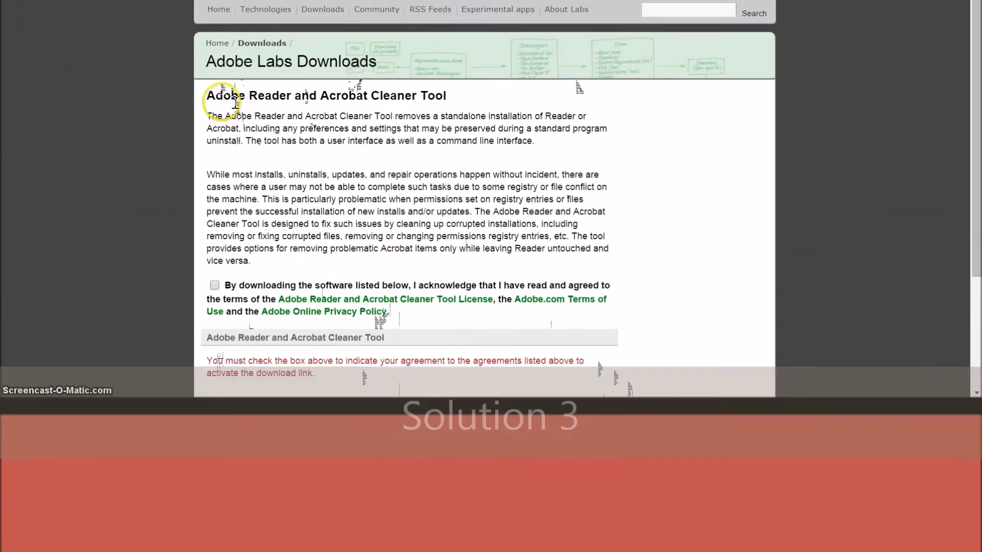
Review the labs.adobe.com acrobatcleaner page, highlighting its address, to reach the license agreement
scroll("up", 3)
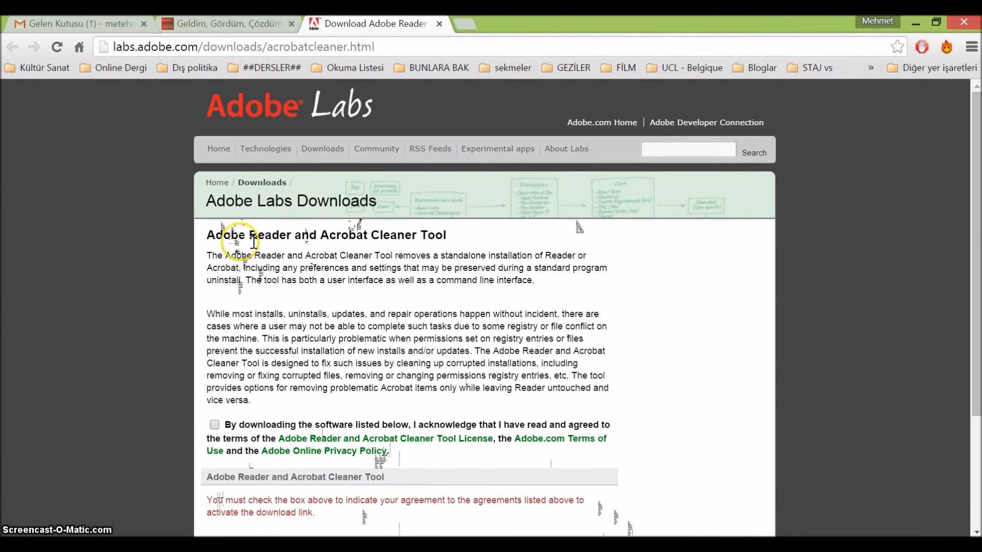
scroll("down", 3)
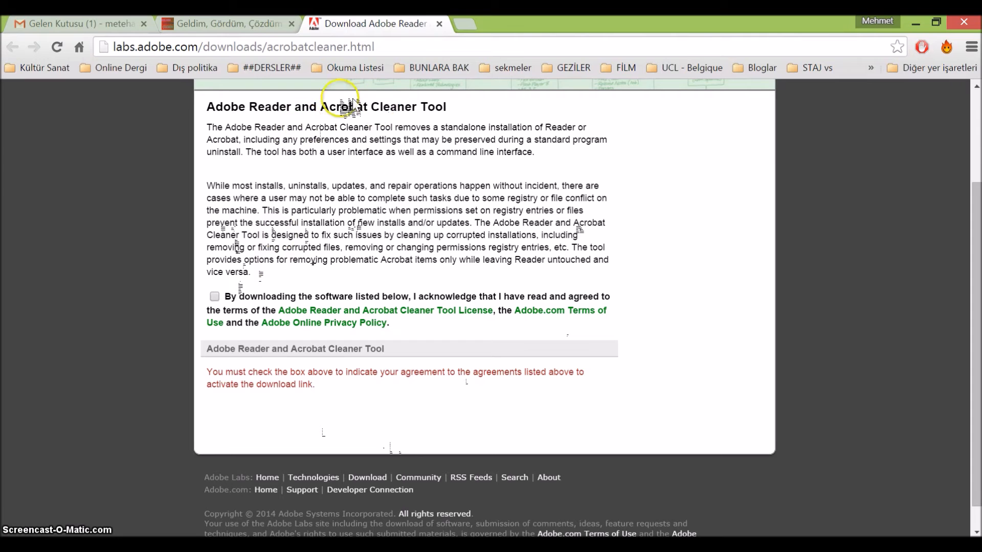
mouse_move(338, 279)
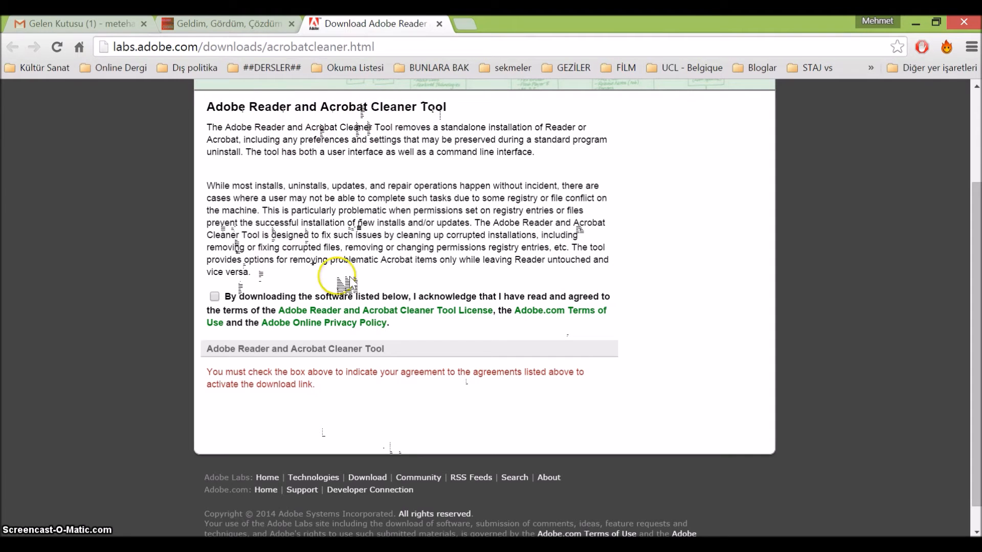
scroll("up", 3)
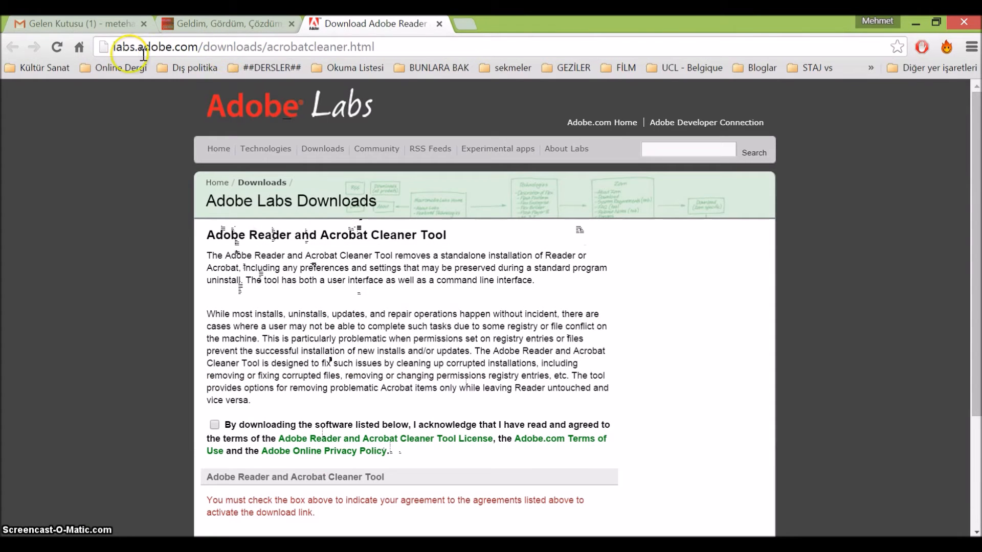
left_click(238, 47)
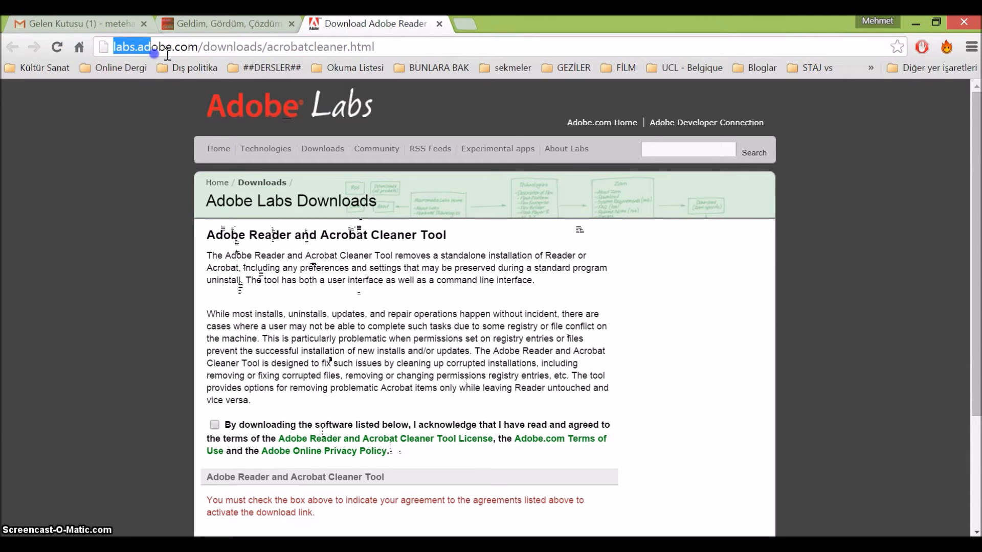
scroll("down", 3)
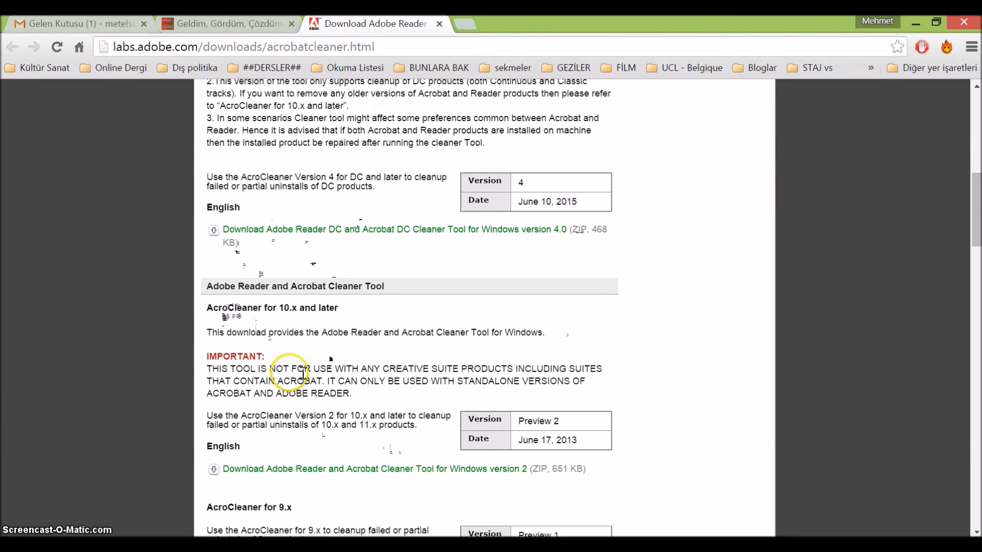
scroll("down", 3)
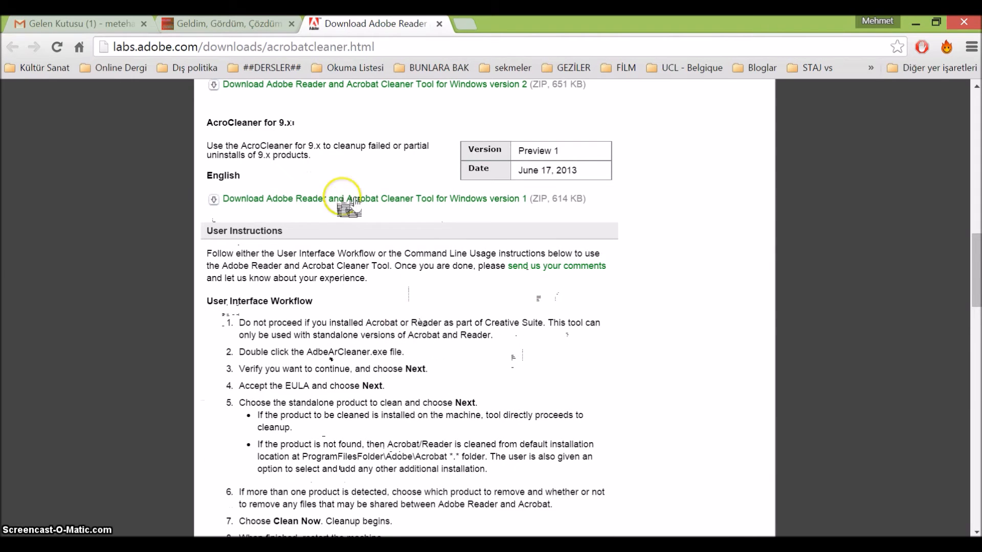
scroll("up", 3)
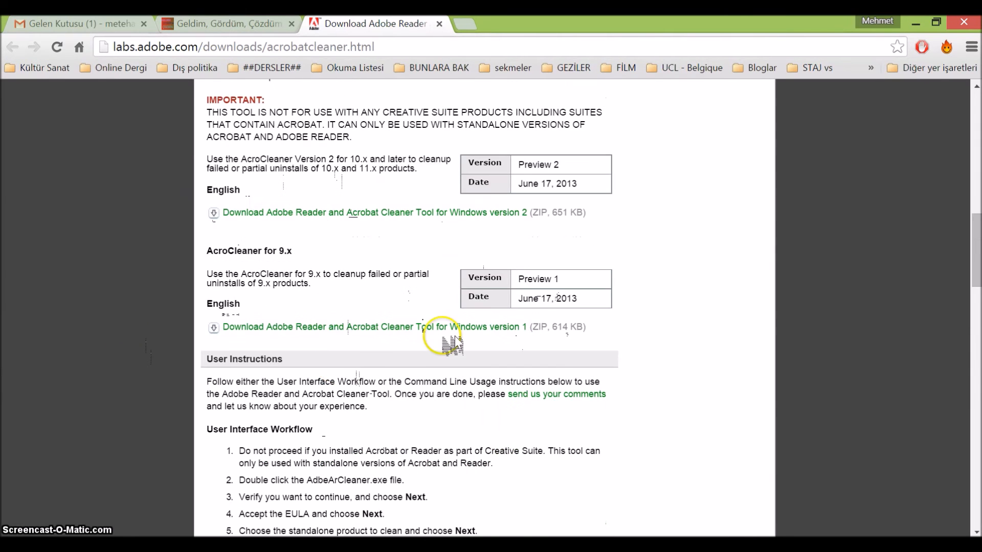
scroll("down", 3)
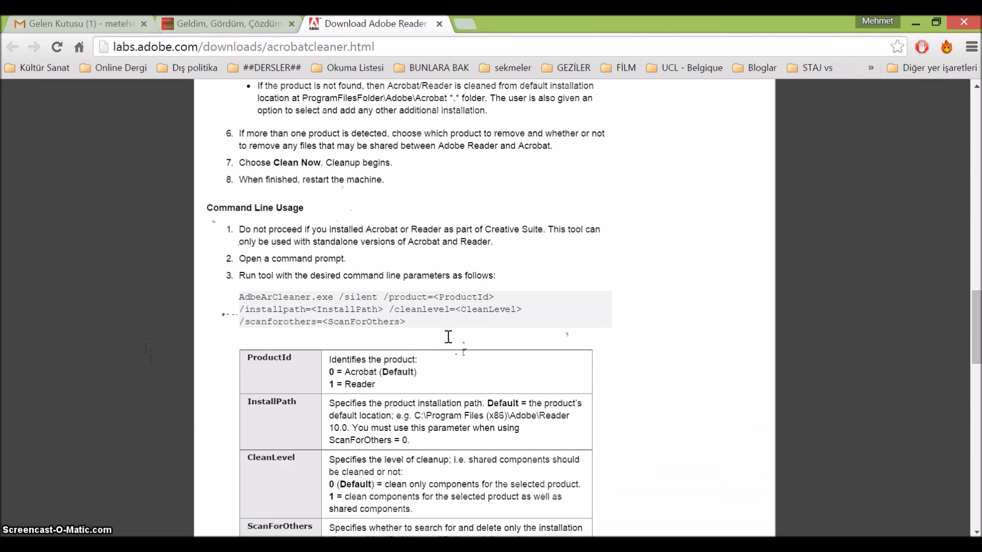
scroll("up", 3)
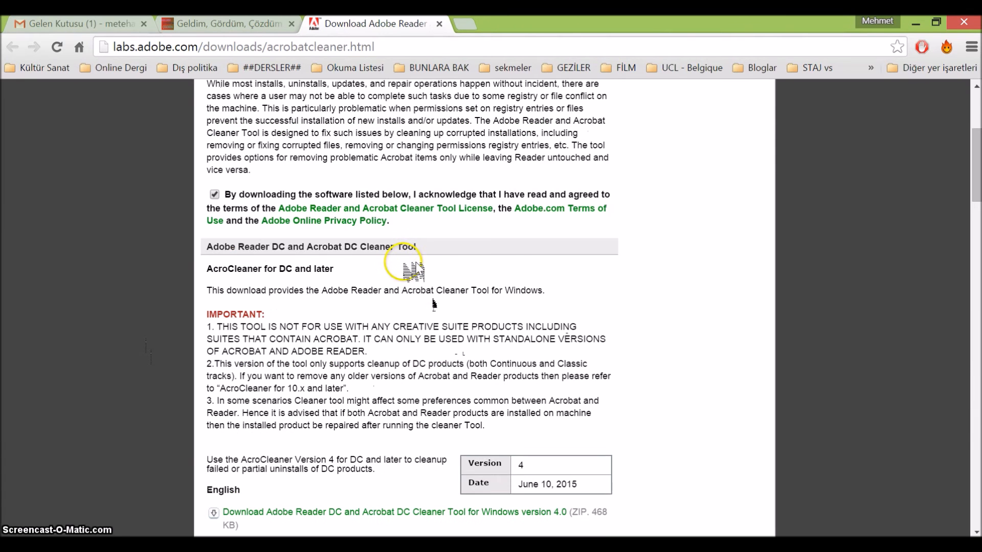
scroll("down", 3)
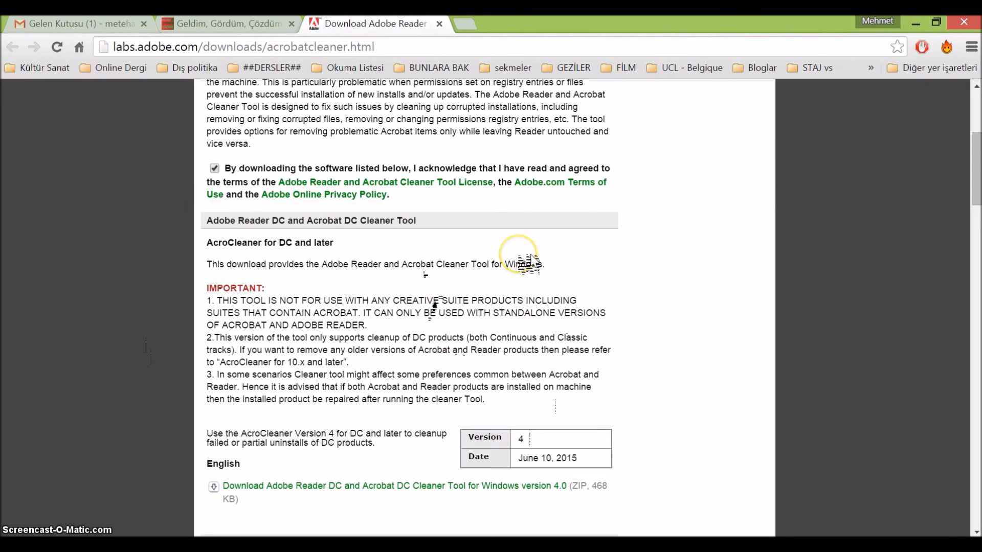
mouse_move(429, 133)
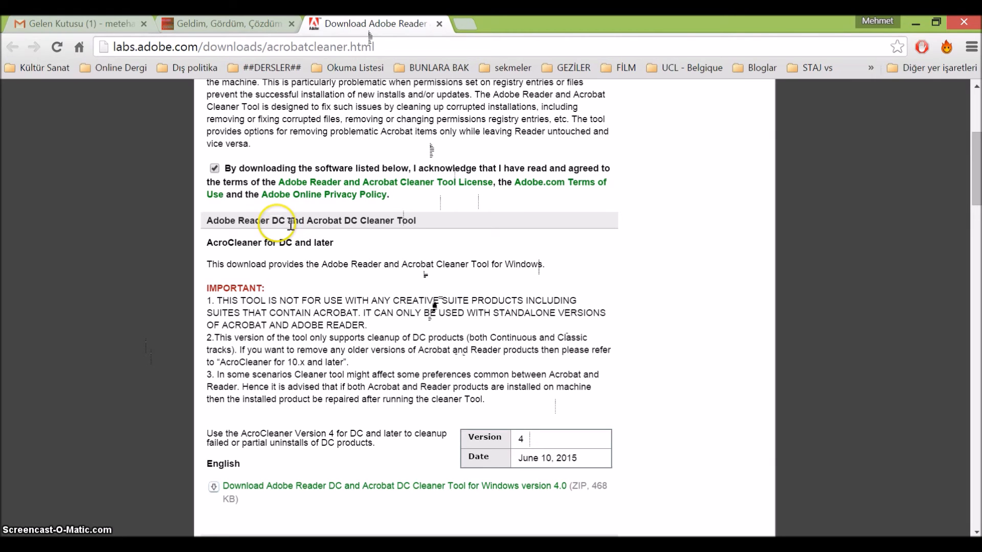
mouse_move(291, 360)
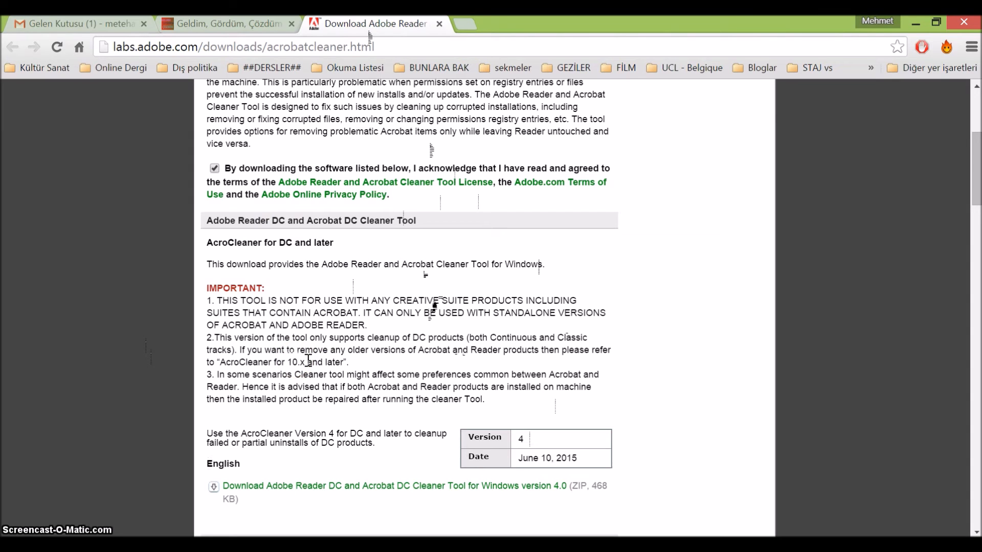
mouse_move(269, 422)
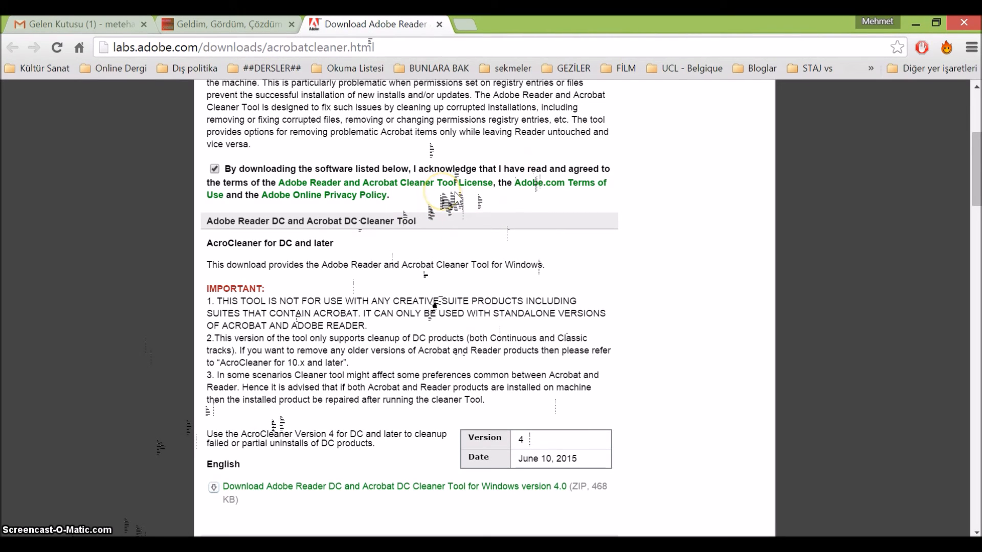
scroll("up", 3)
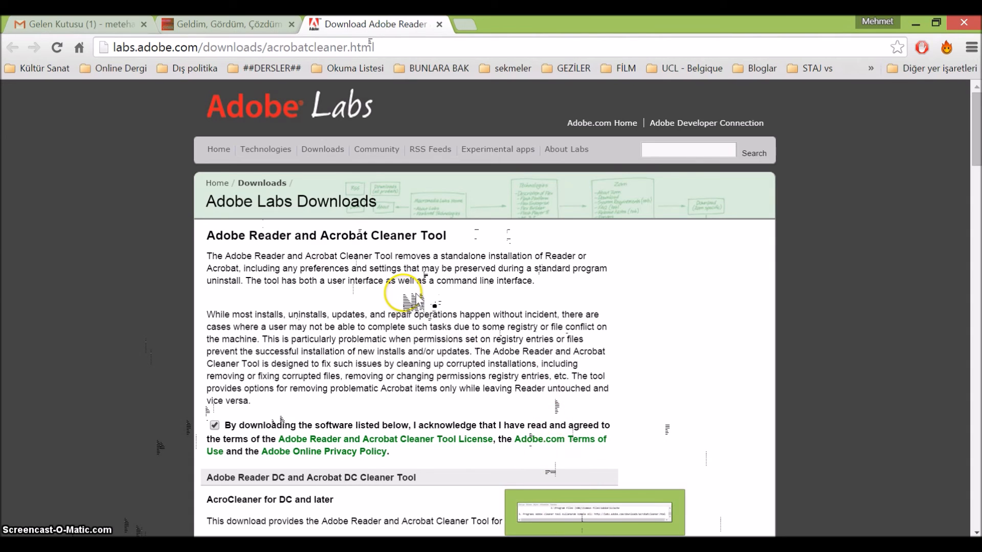
mouse_move(257, 347)
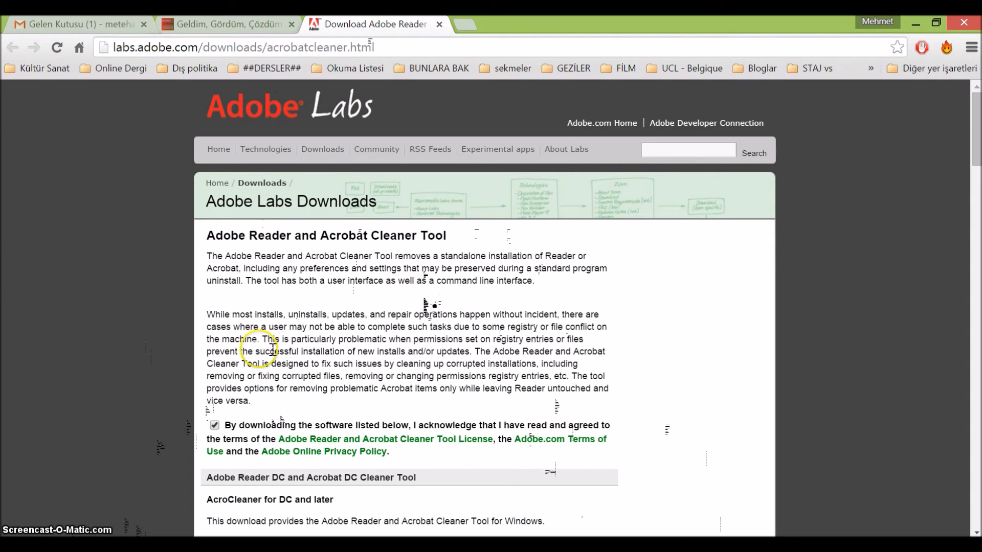
scroll("down", 3)
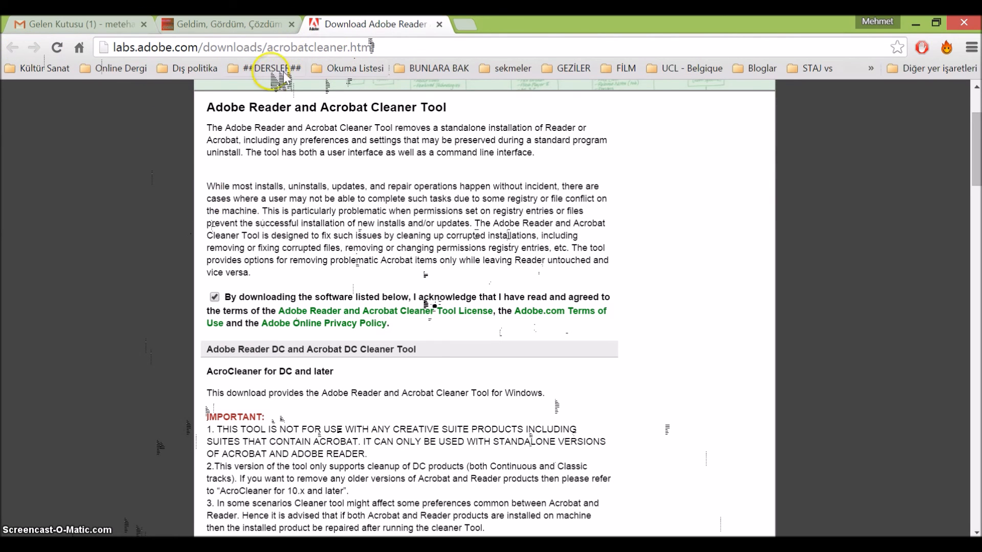
double_click(304, 47)
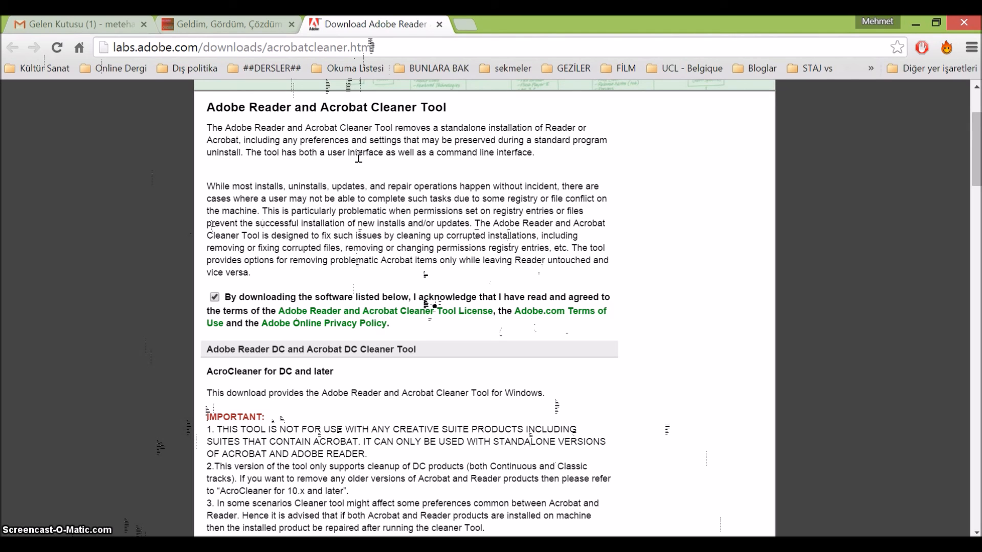
mouse_move(307, 322)
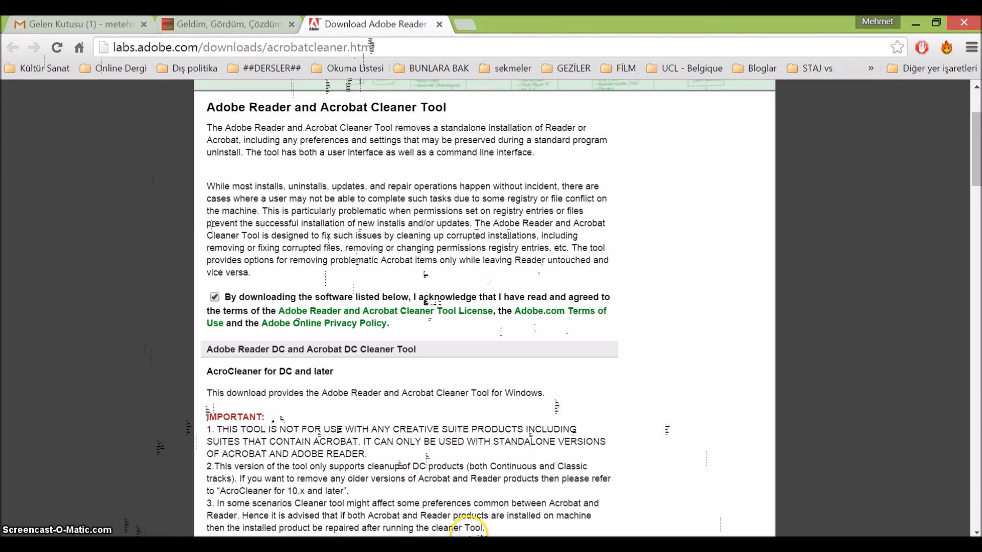
mouse_move(488, 444)
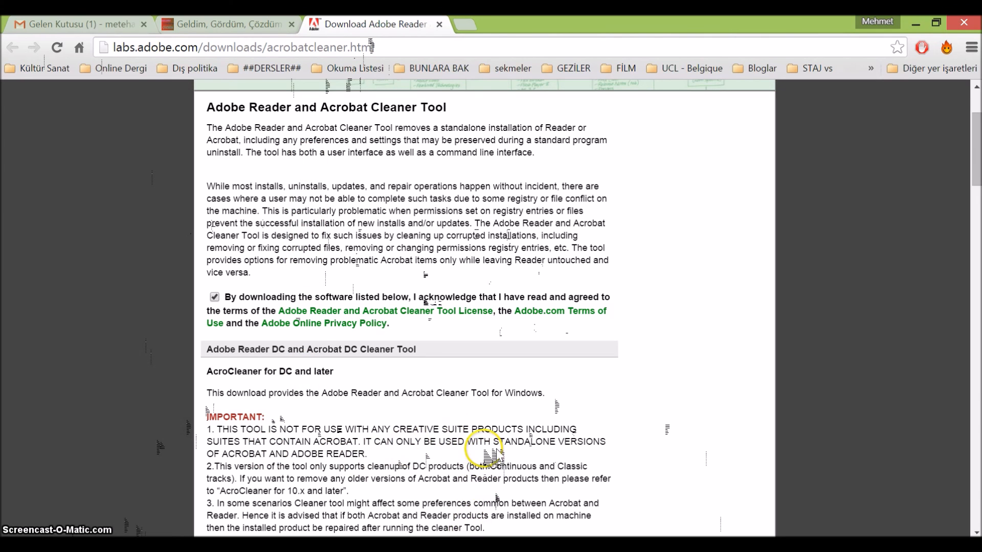
scroll("up", 3)
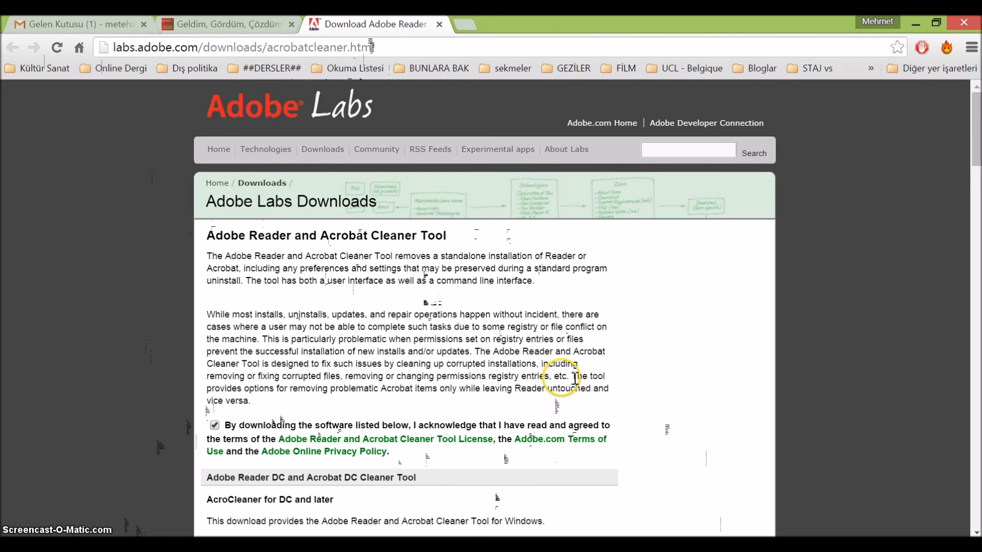
scroll("down", 3)
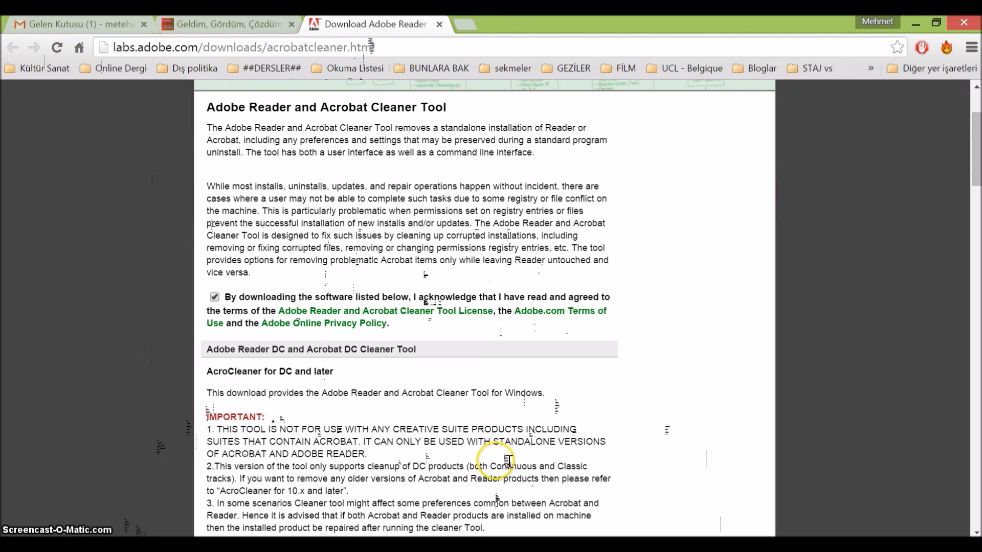